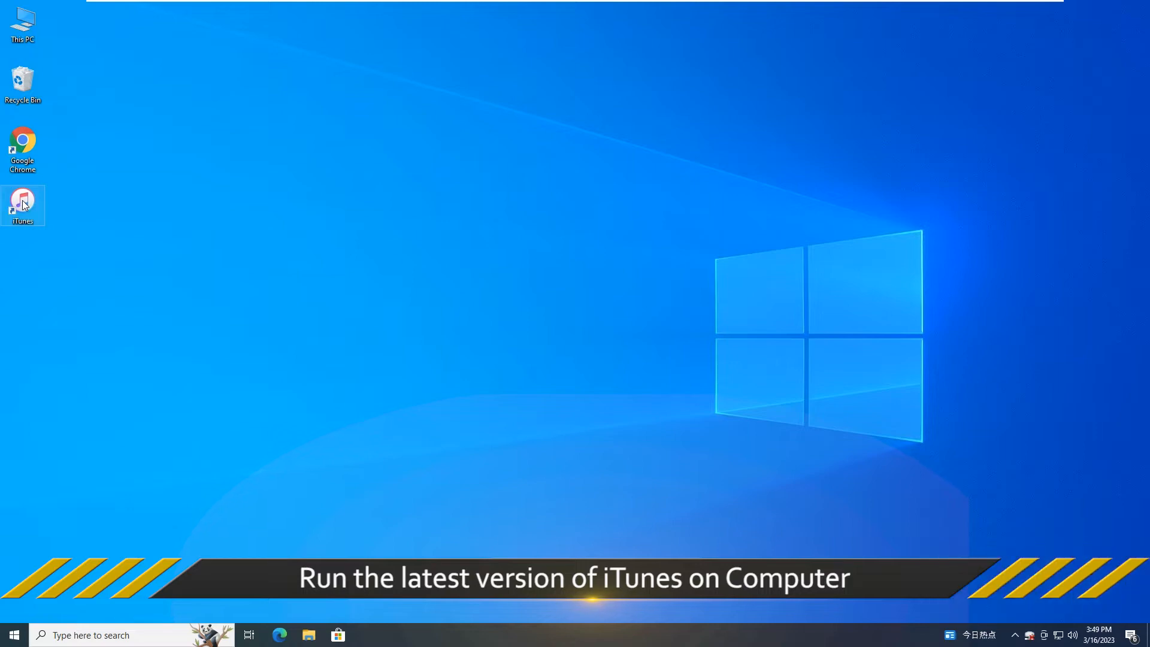
Launch iTunes and open the connected iPhone 8's Summary page
double_click(22, 205)
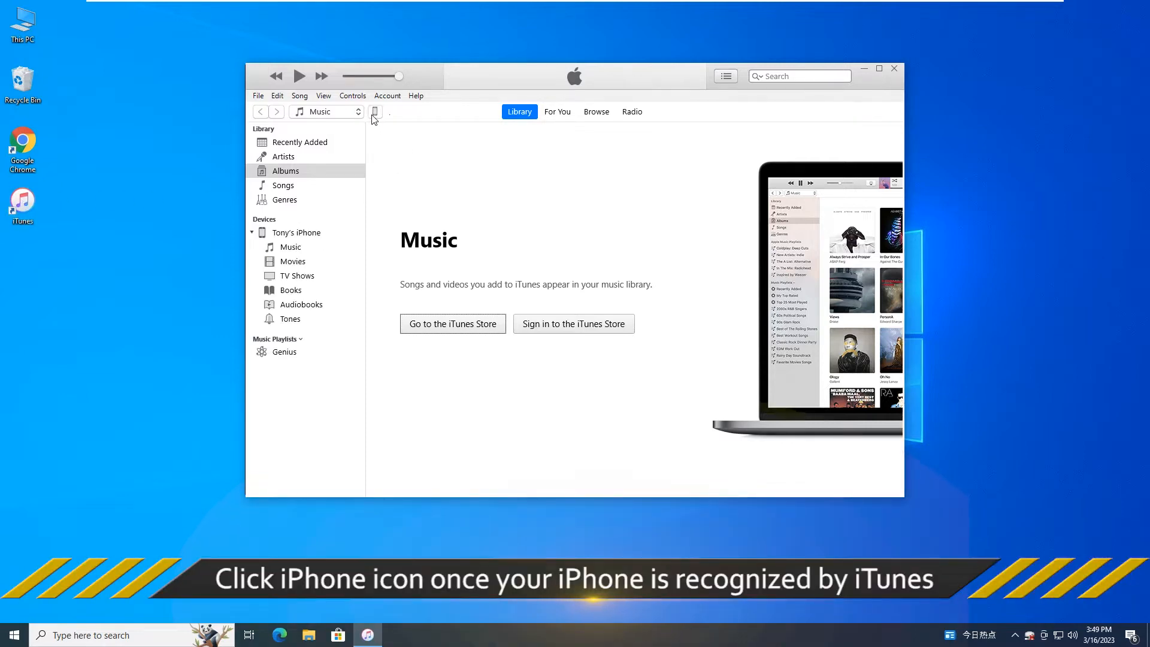
left_click(375, 111)
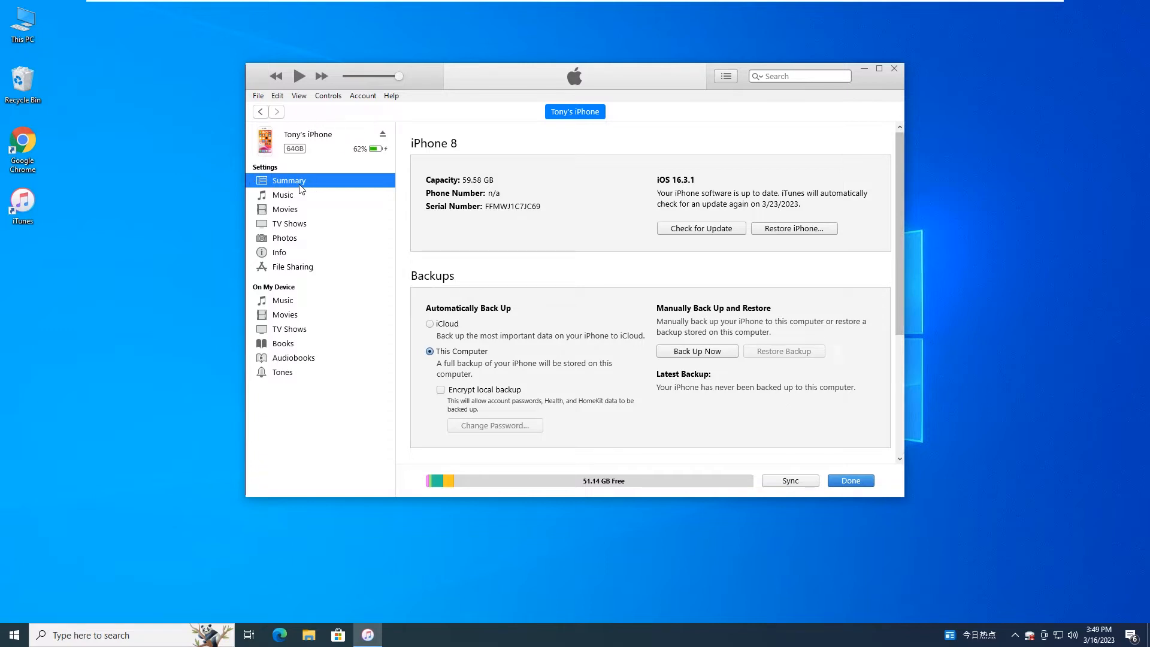
mouse_move(414, 182)
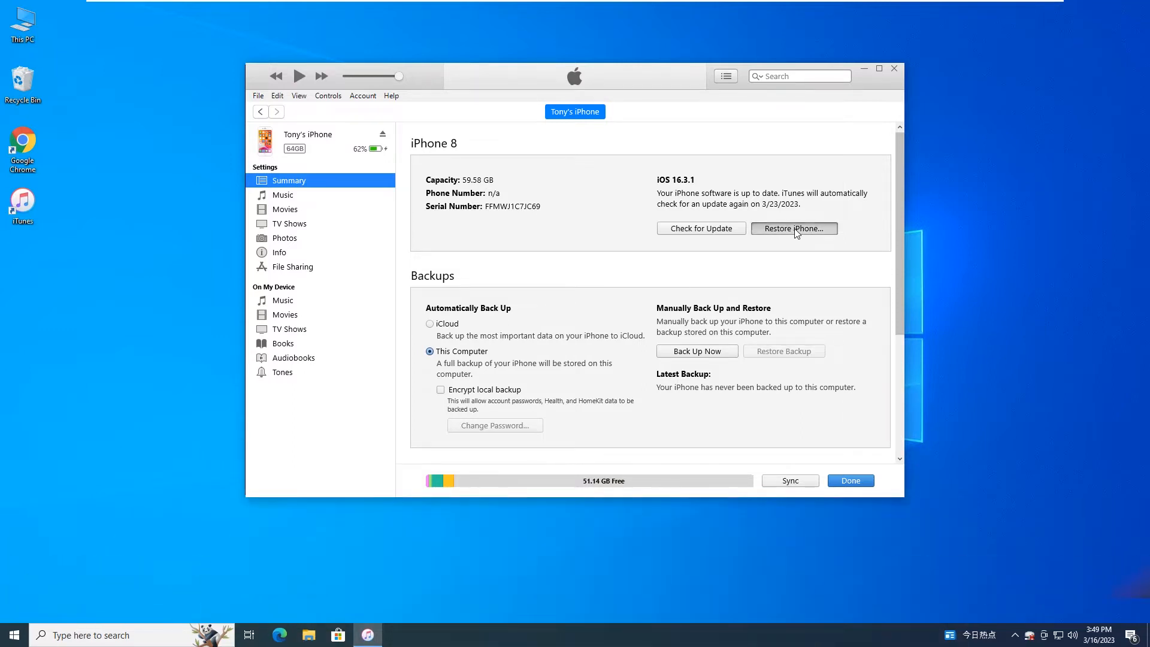
Restore the iPhone to factory settings with Don't Back Up, accepting the iOS software licence
left_click(793, 228)
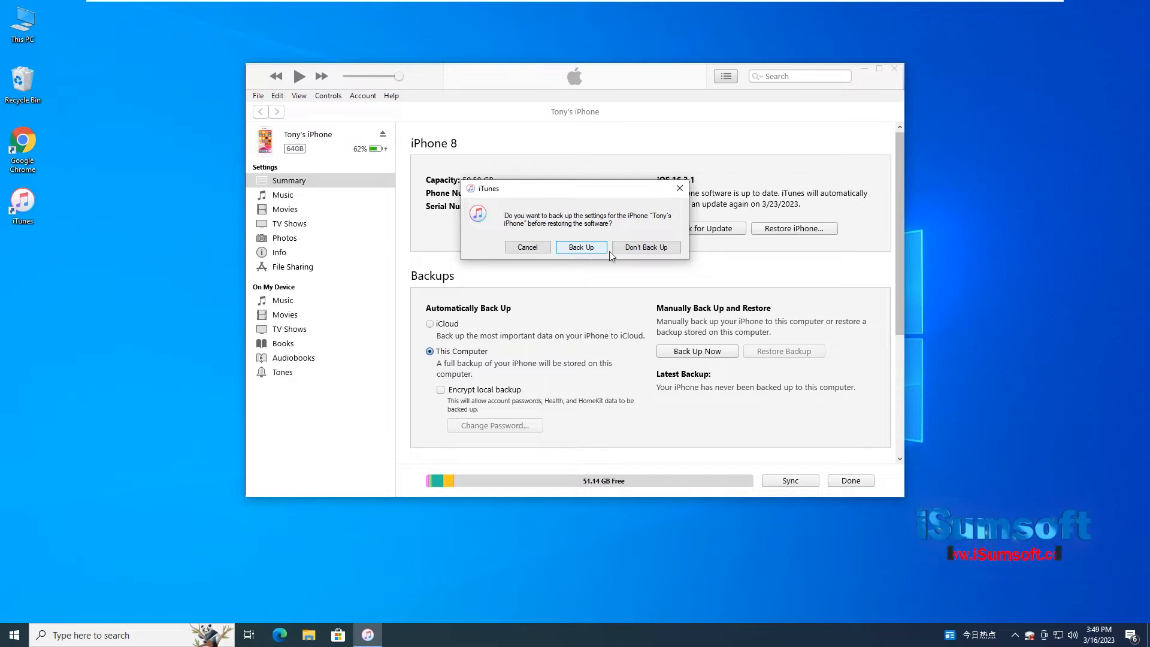
mouse_move(645, 247)
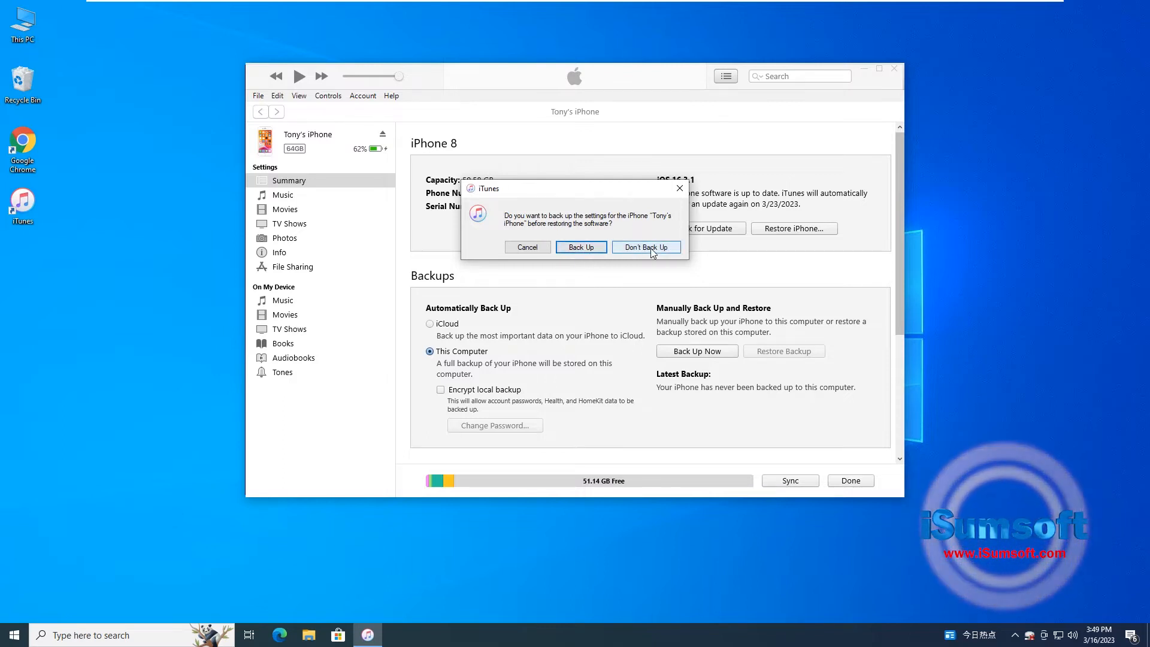
left_click(644, 246)
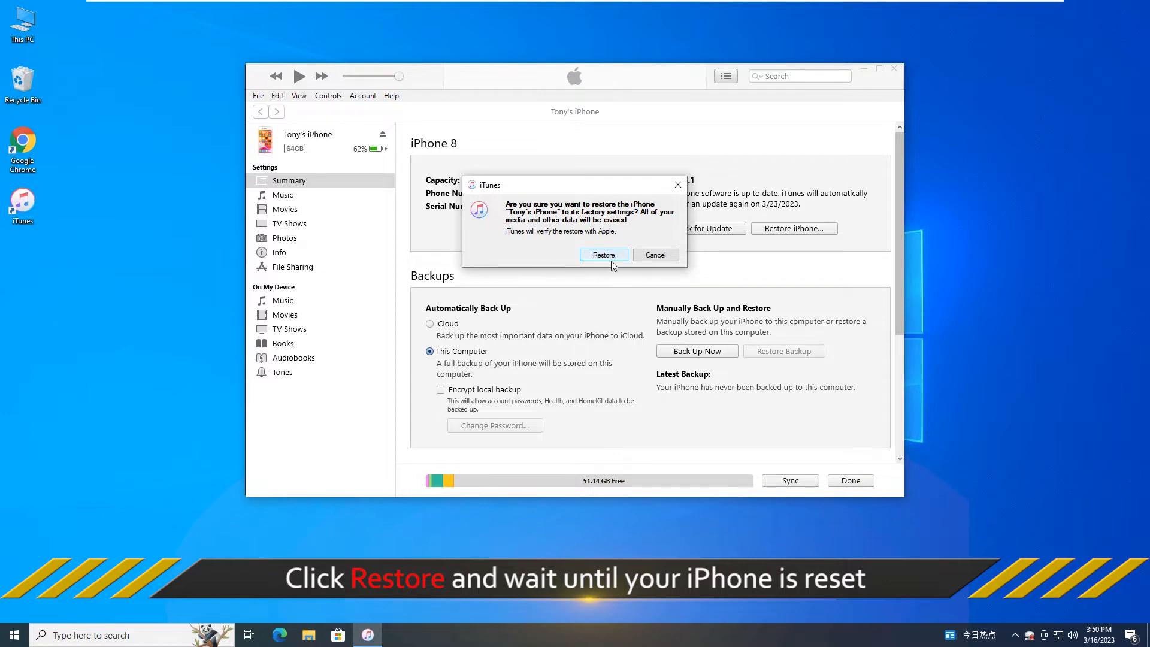
left_click(602, 254)
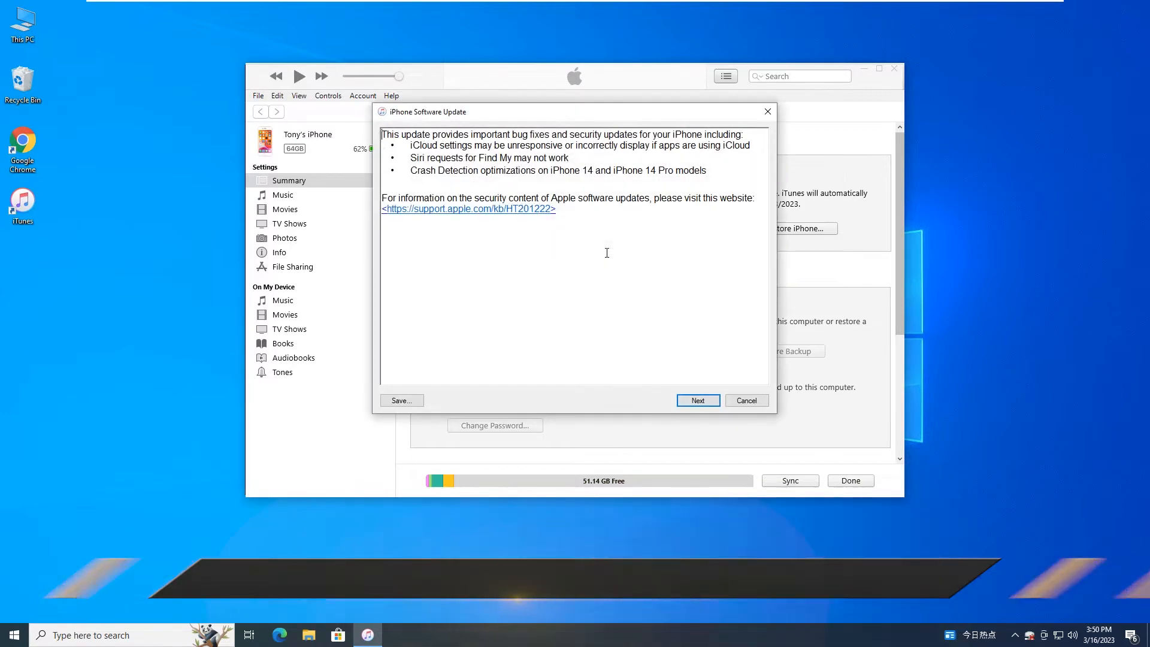
left_click(697, 401)
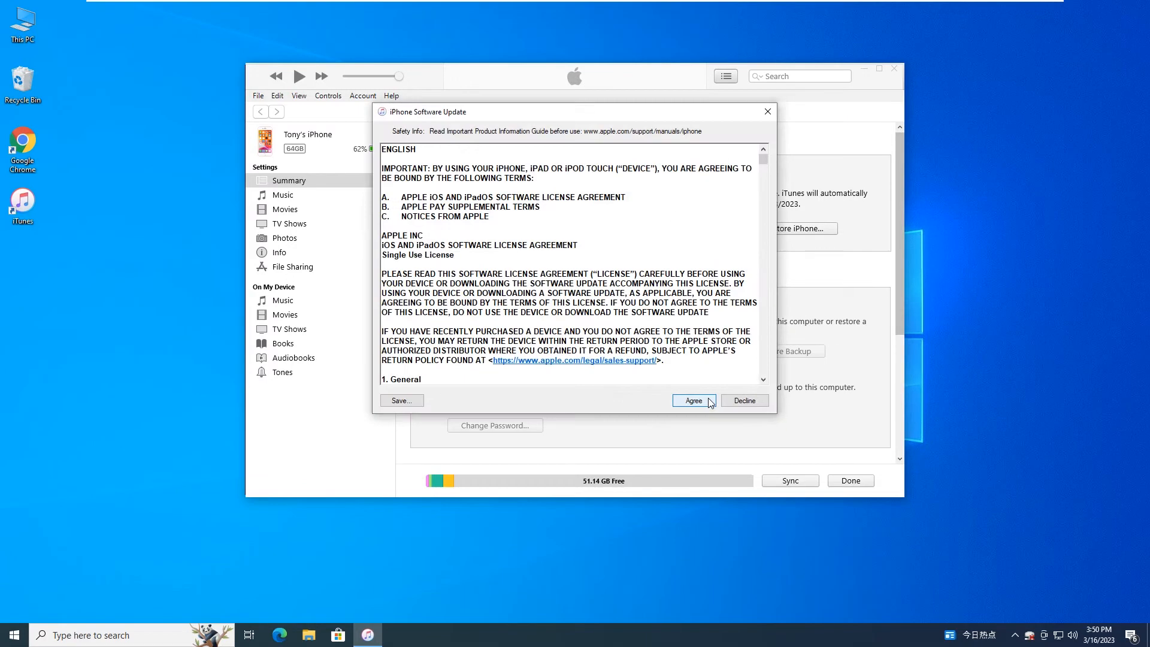
left_click(692, 400)
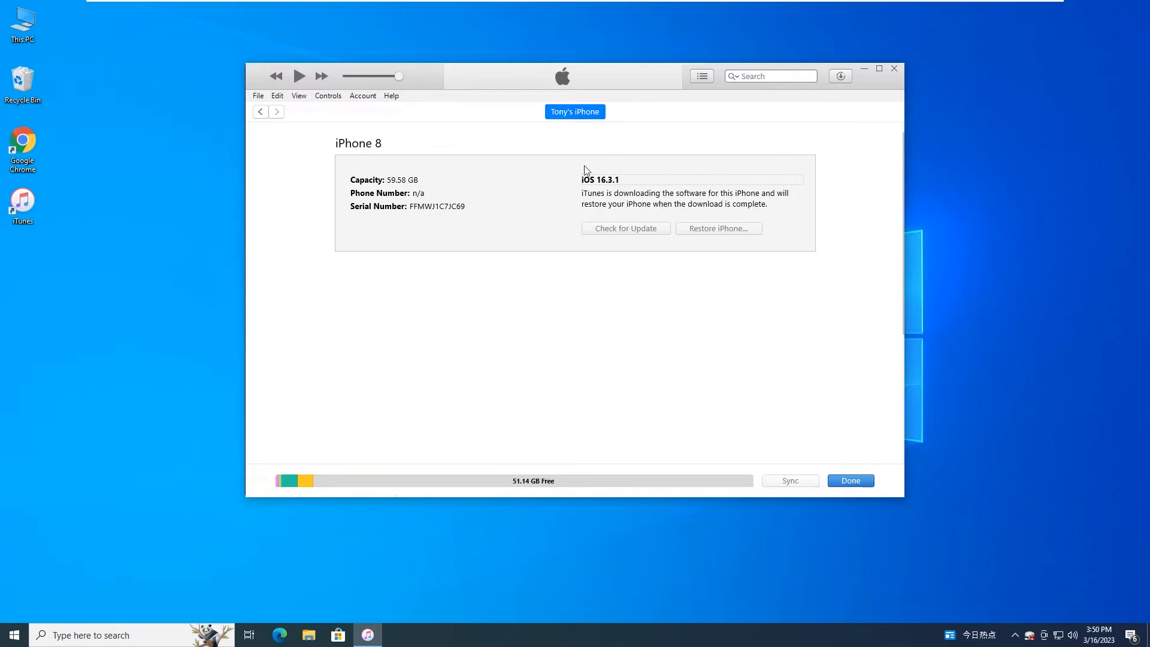
mouse_move(542, 147)
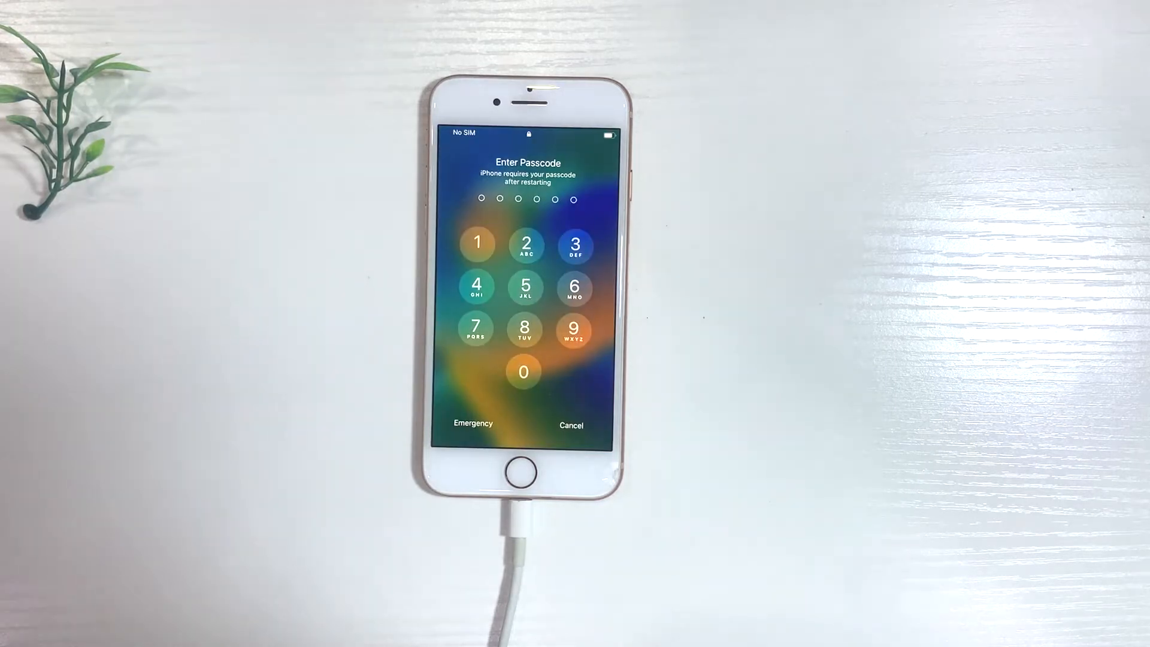
Watch the iPhone move from the Enter Passcode screen to the home screen with the Trust This Computer alert
left_click(574, 288)
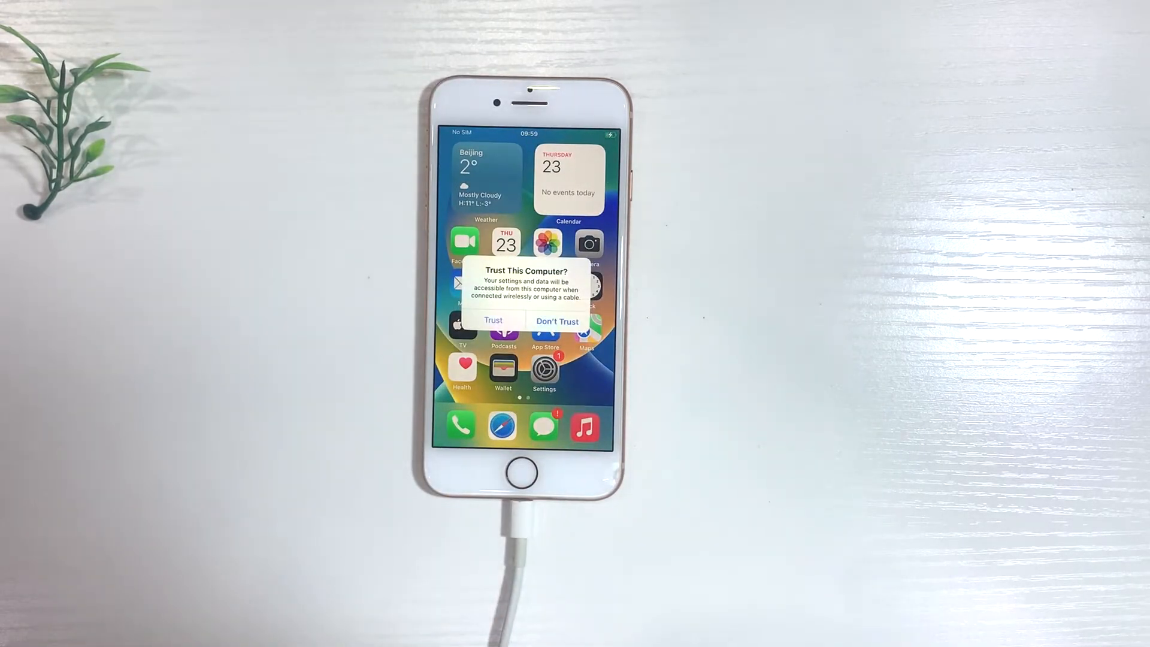
left_click(494, 321)
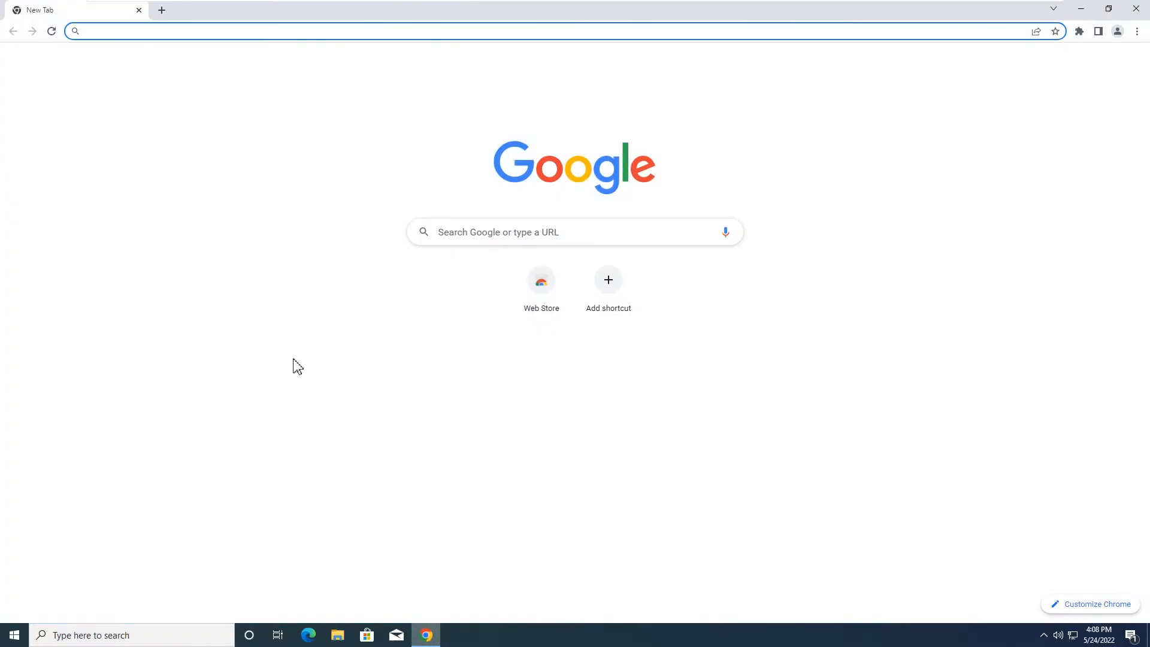
type("w")
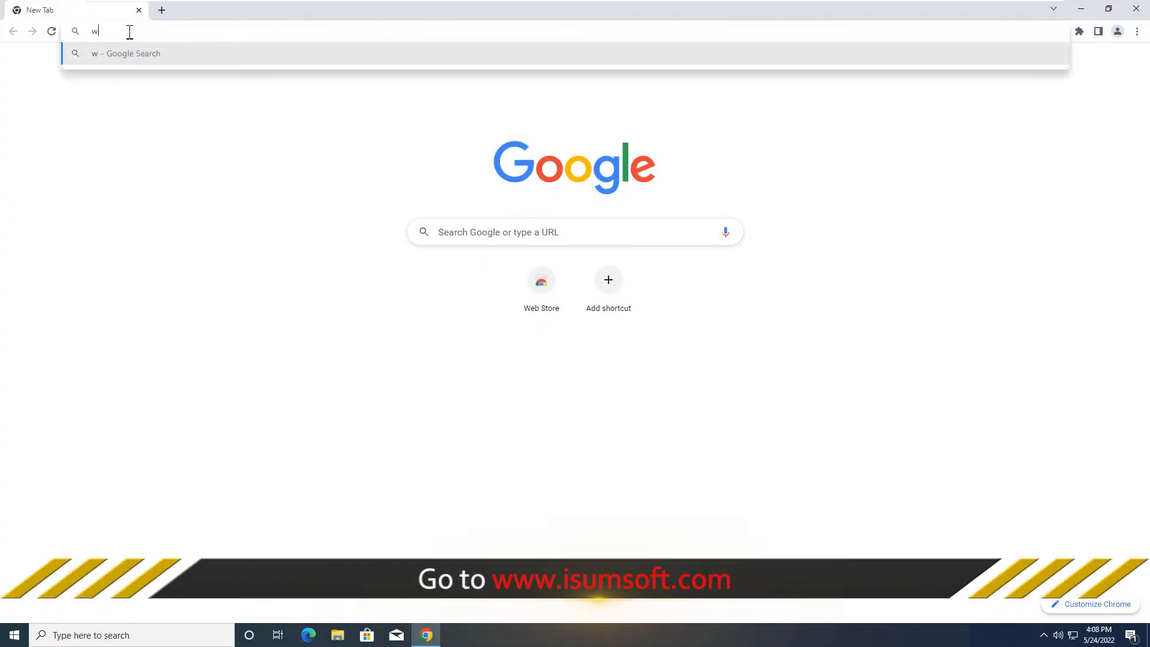
type("www.isumsoft.co")
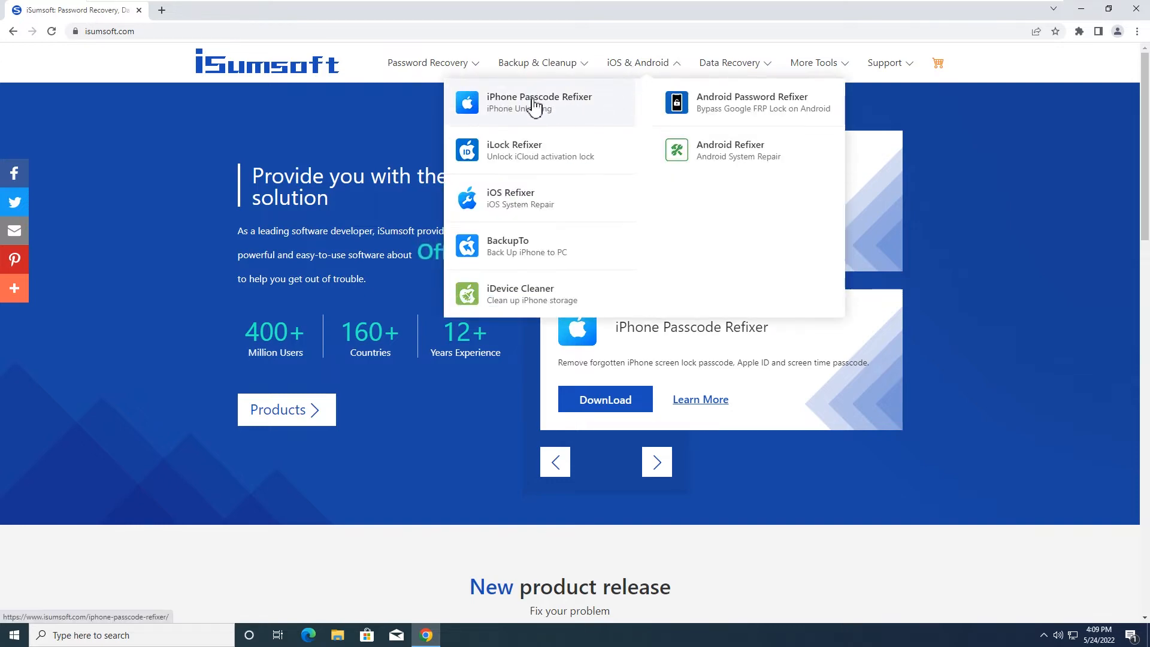
left_click(539, 96)
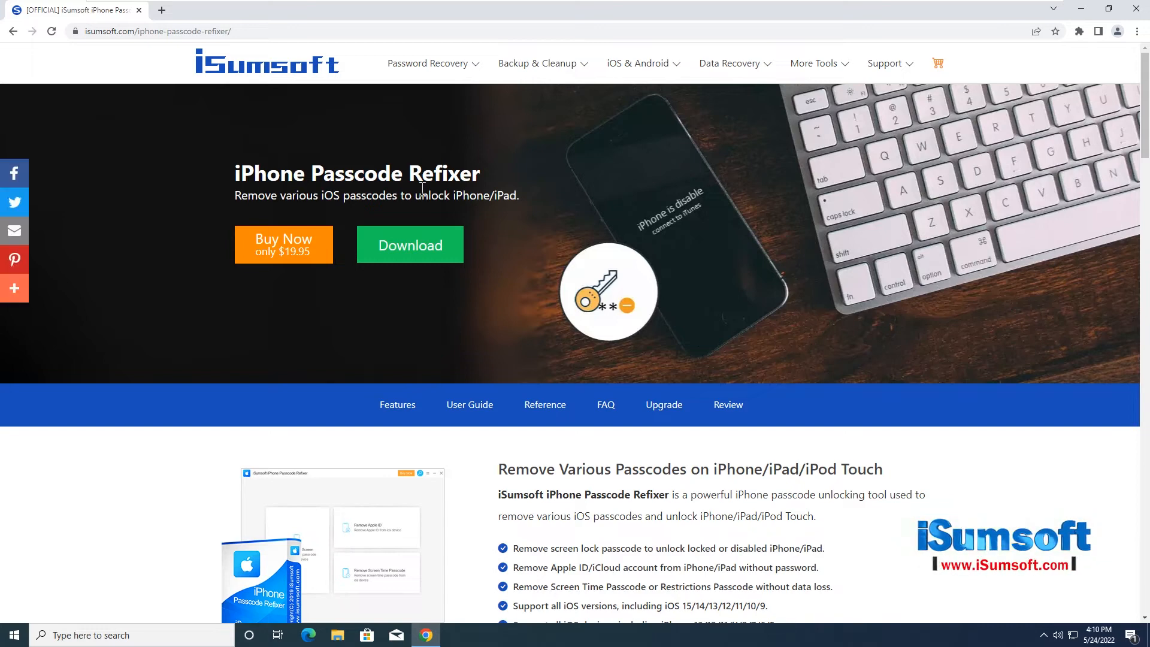
mouse_move(512, 213)
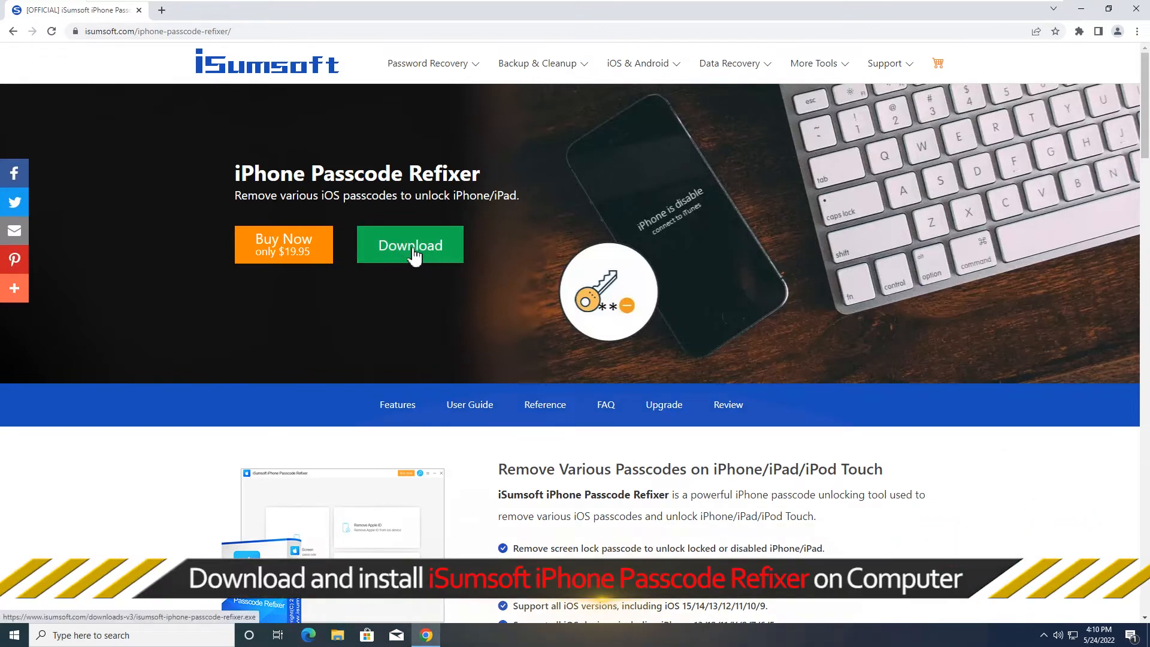
left_click(410, 244)
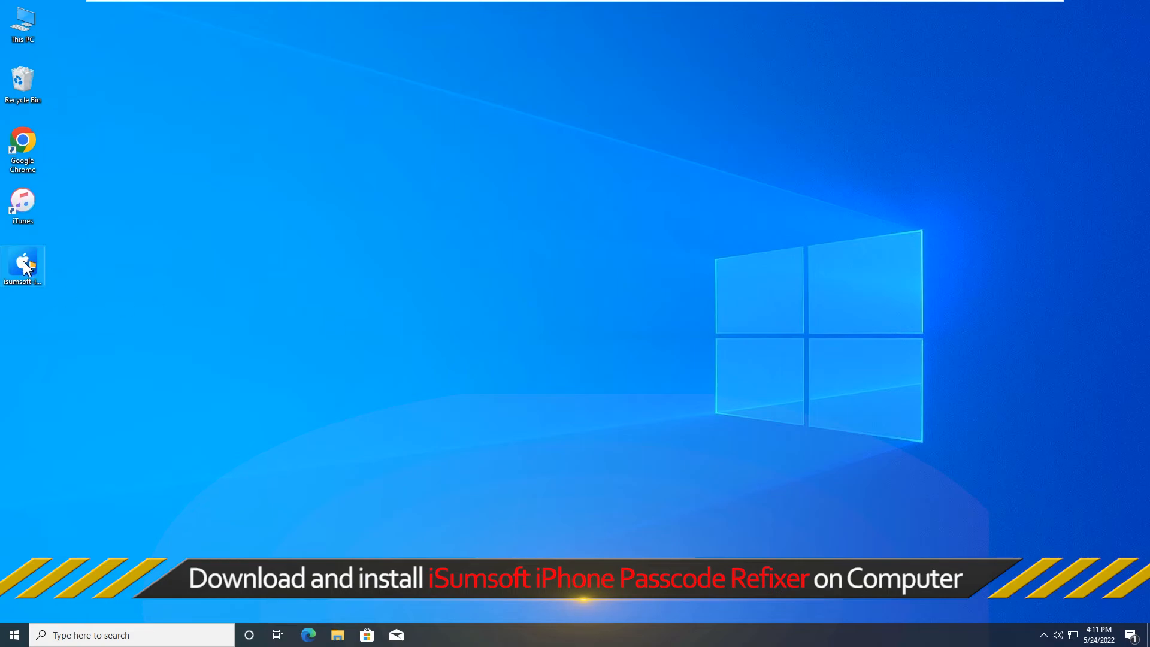
Run the Passcode Refixer installer, accept its licence, untick 'Visit our website' and finish setup
double_click(23, 266)
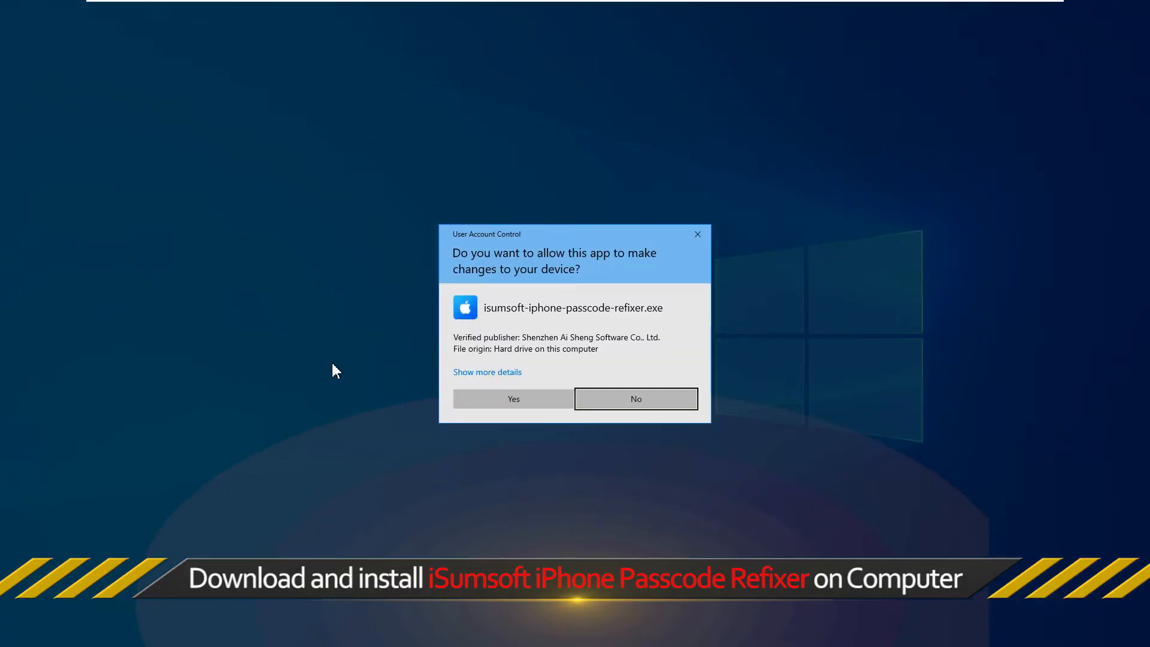
left_click(513, 398)
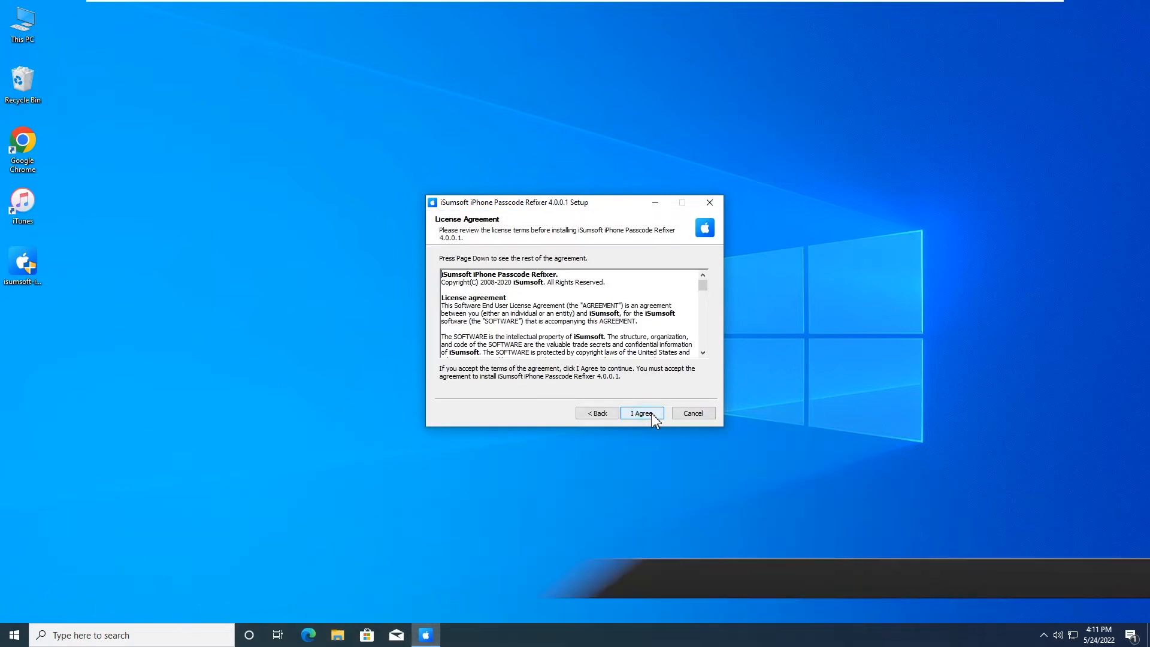
left_click(640, 413)
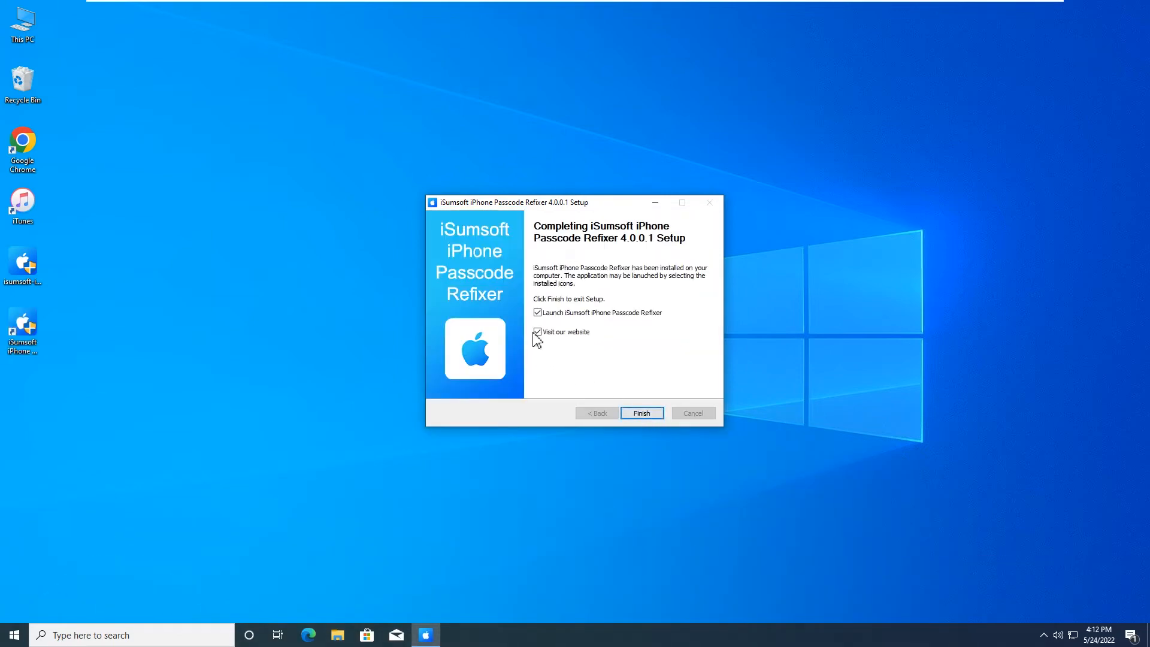
left_click(640, 412)
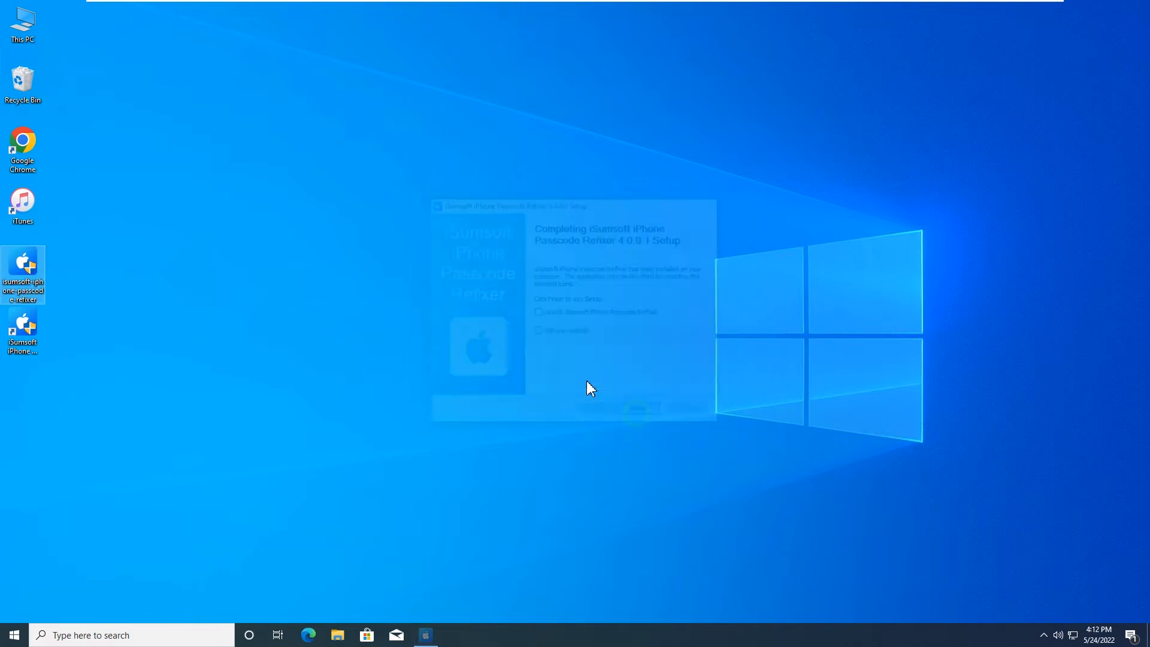
left_click(632, 408)
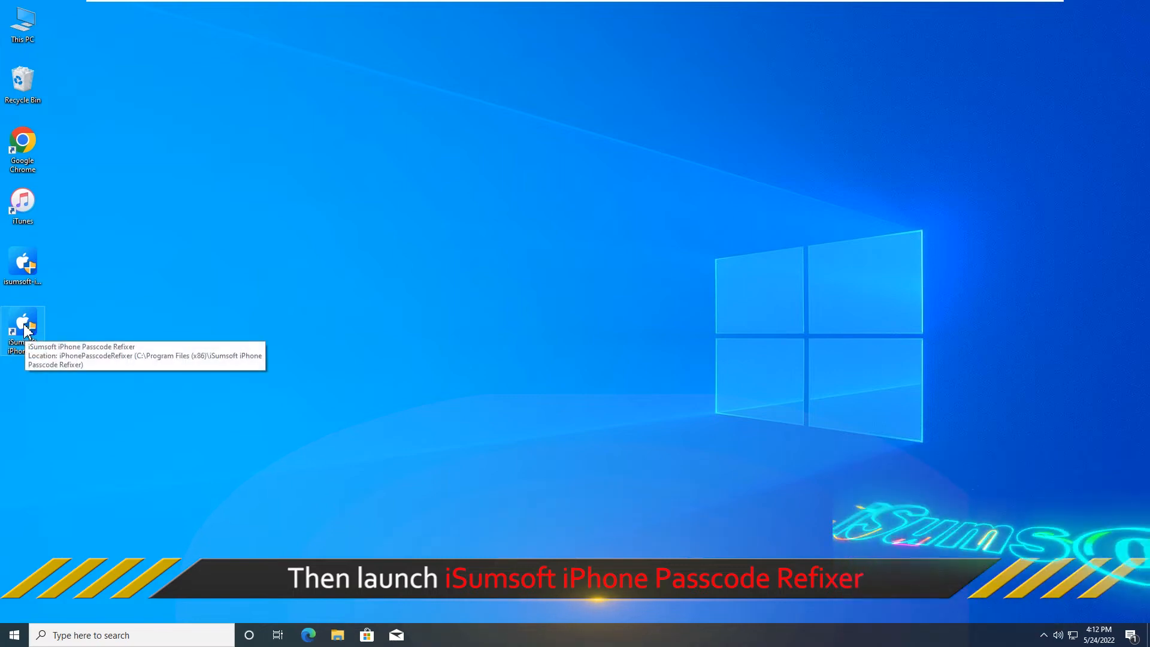
Launch Passcode Refixer, choose Unlock Lock Screen and start it to reach the connect-device prompt
double_click(24, 331)
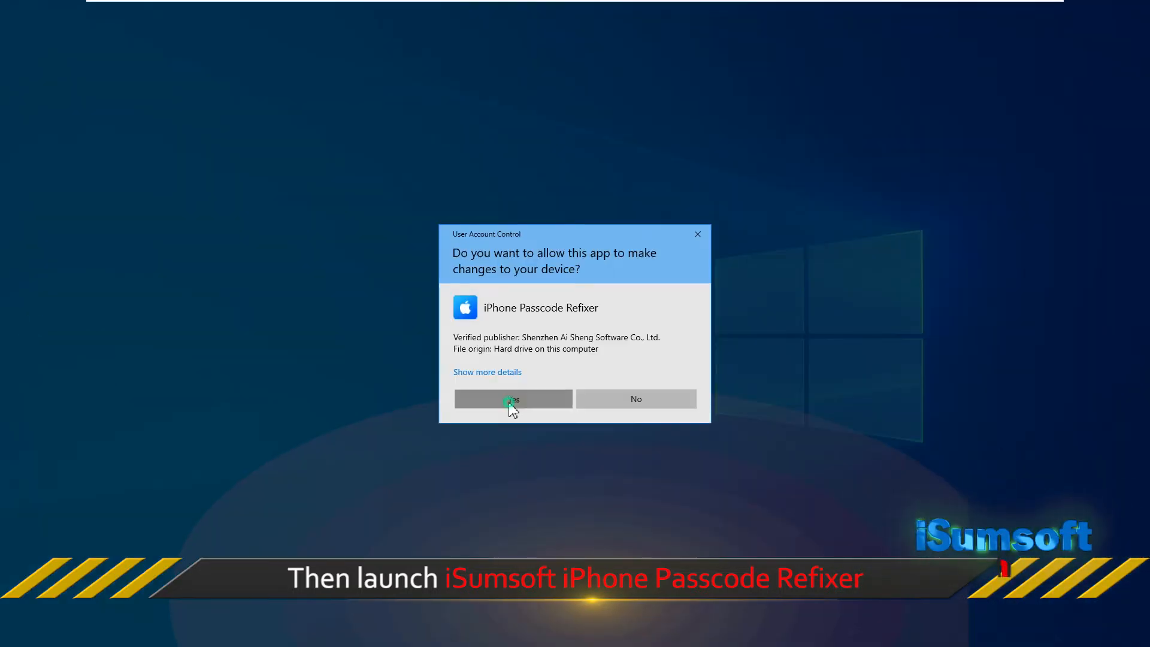
left_click(513, 398)
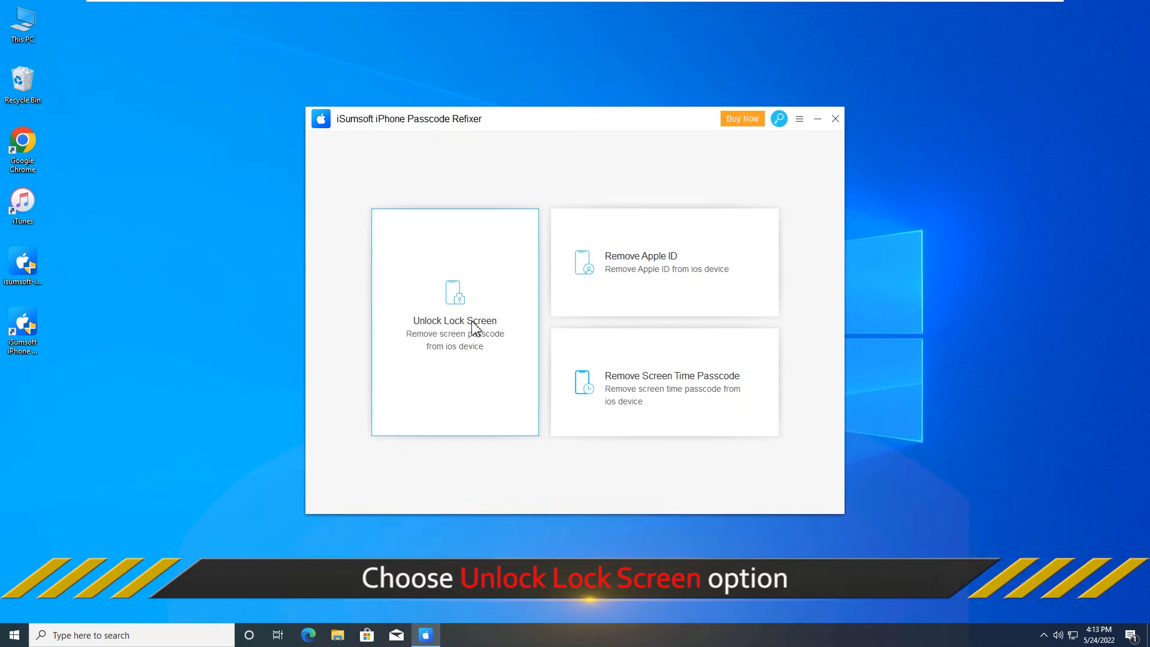
left_click(455, 321)
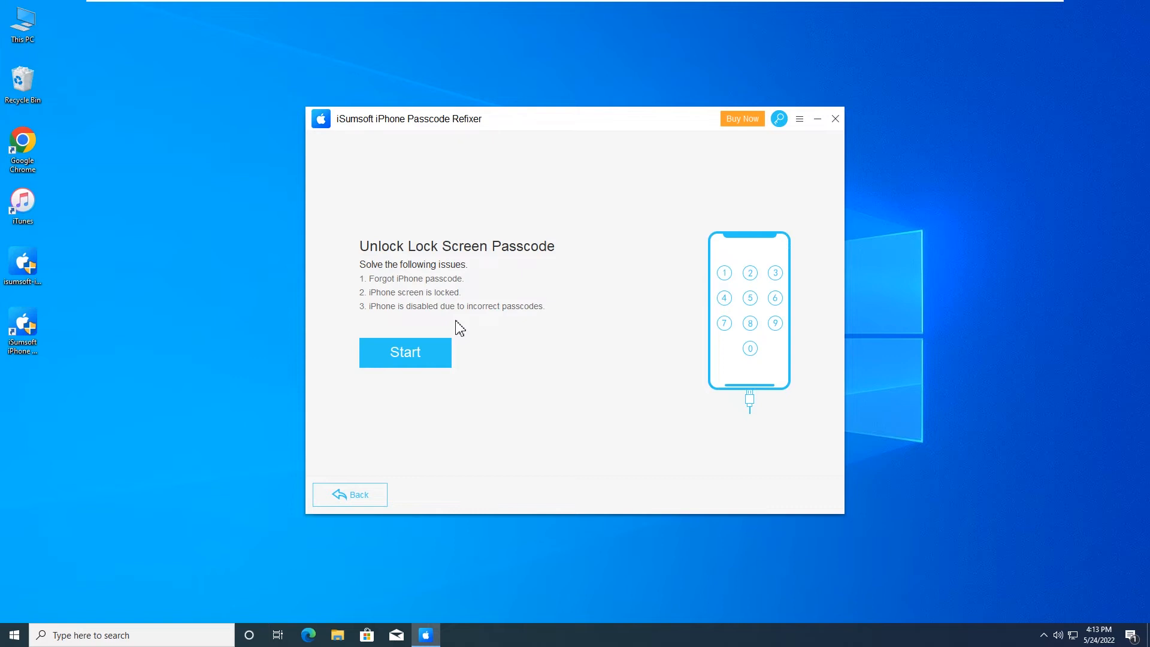
mouse_move(452, 259)
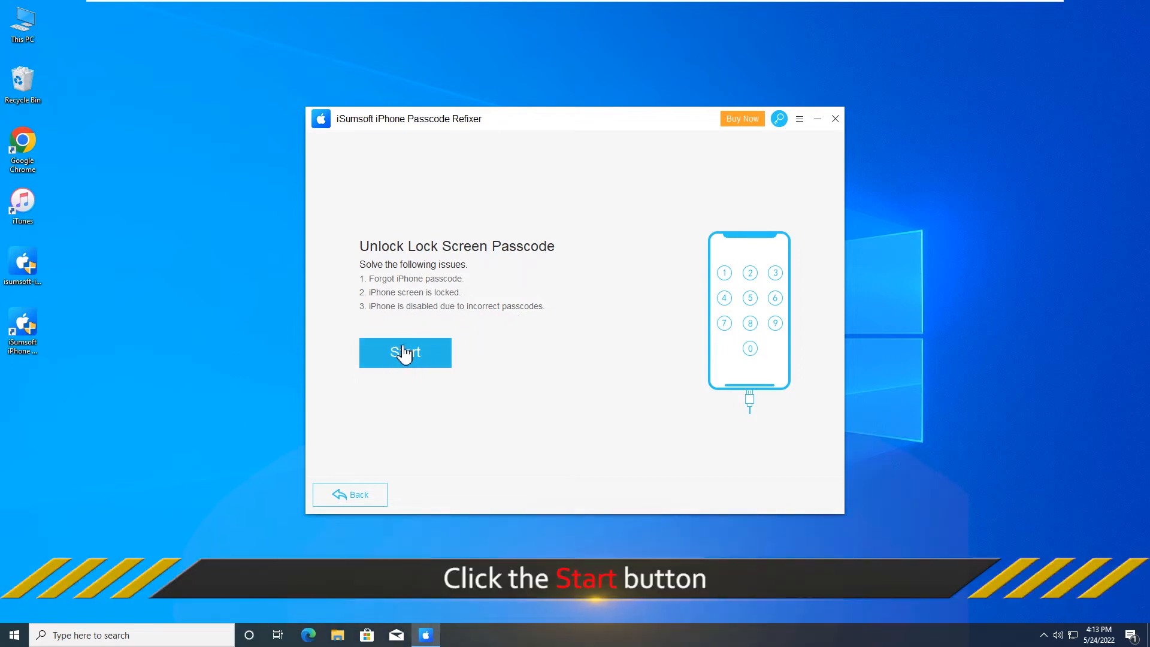
left_click(405, 352)
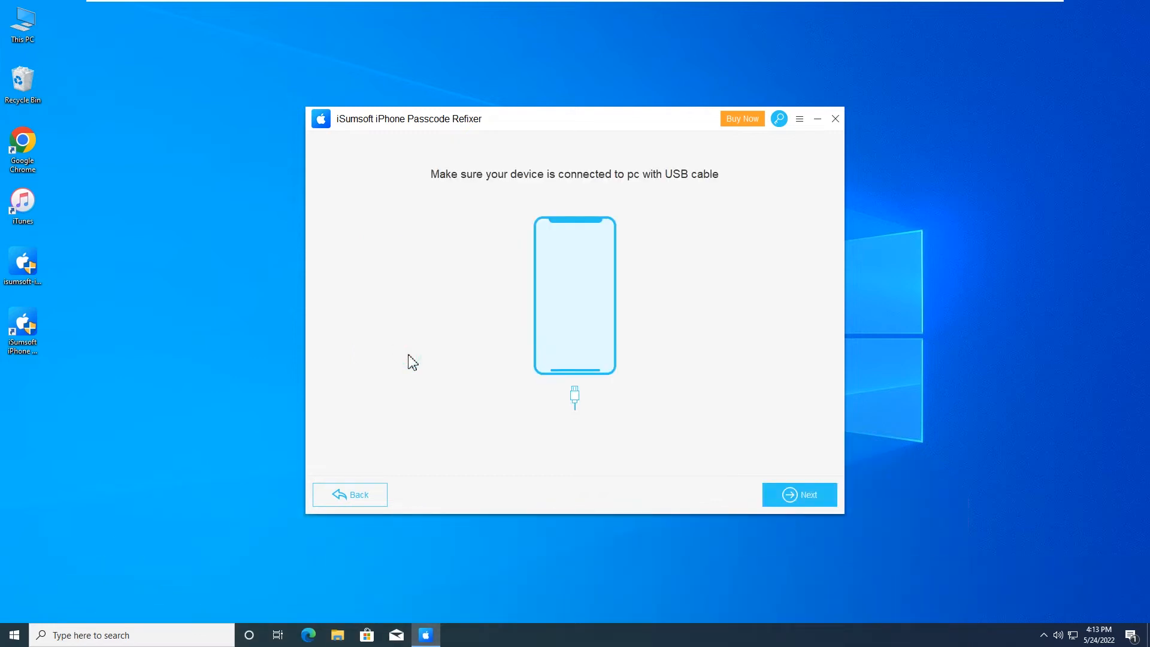
mouse_move(583, 187)
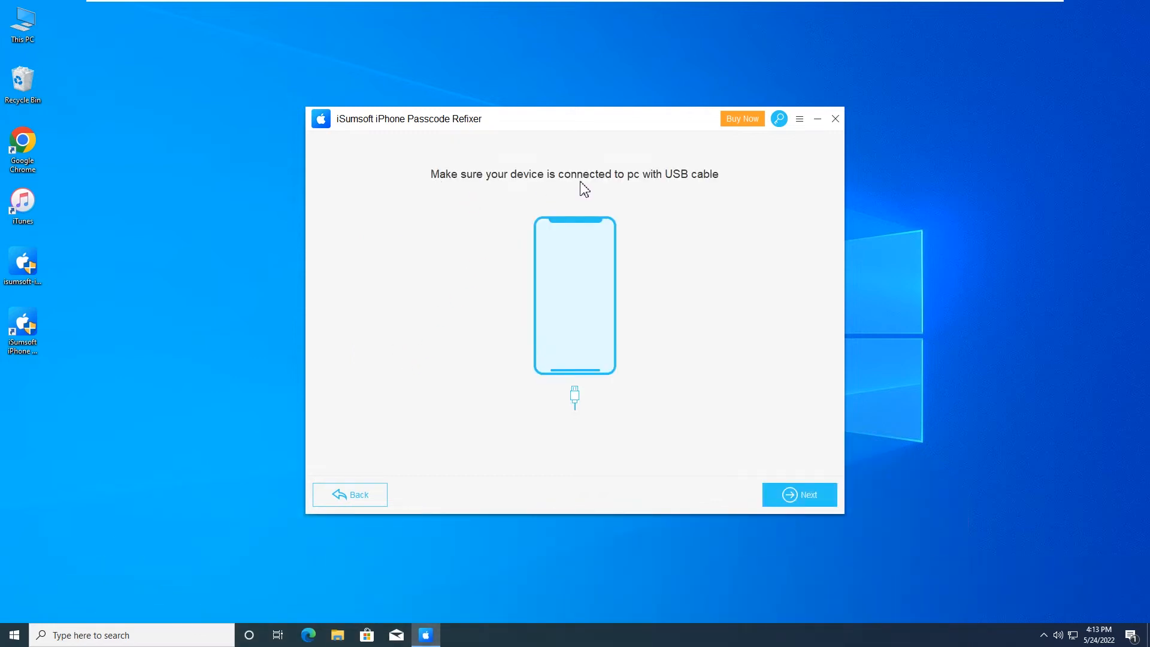
mouse_move(697, 194)
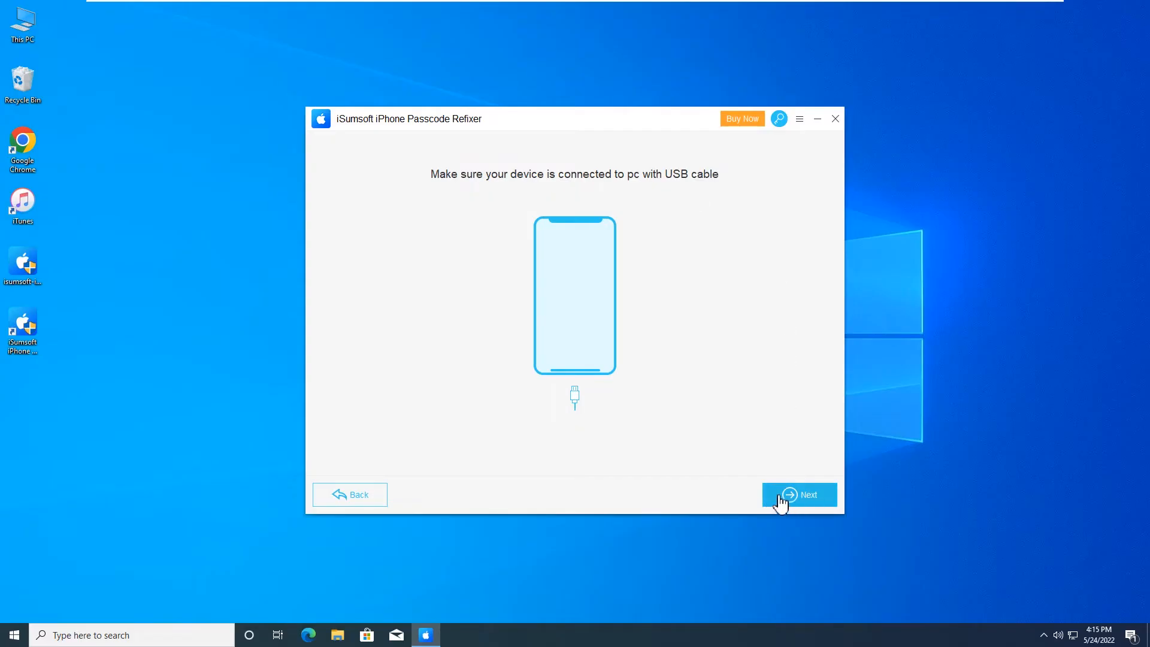
Continue past the USB connection check so the iPhone 8 (GSM) firmware download page appears
left_click(799, 495)
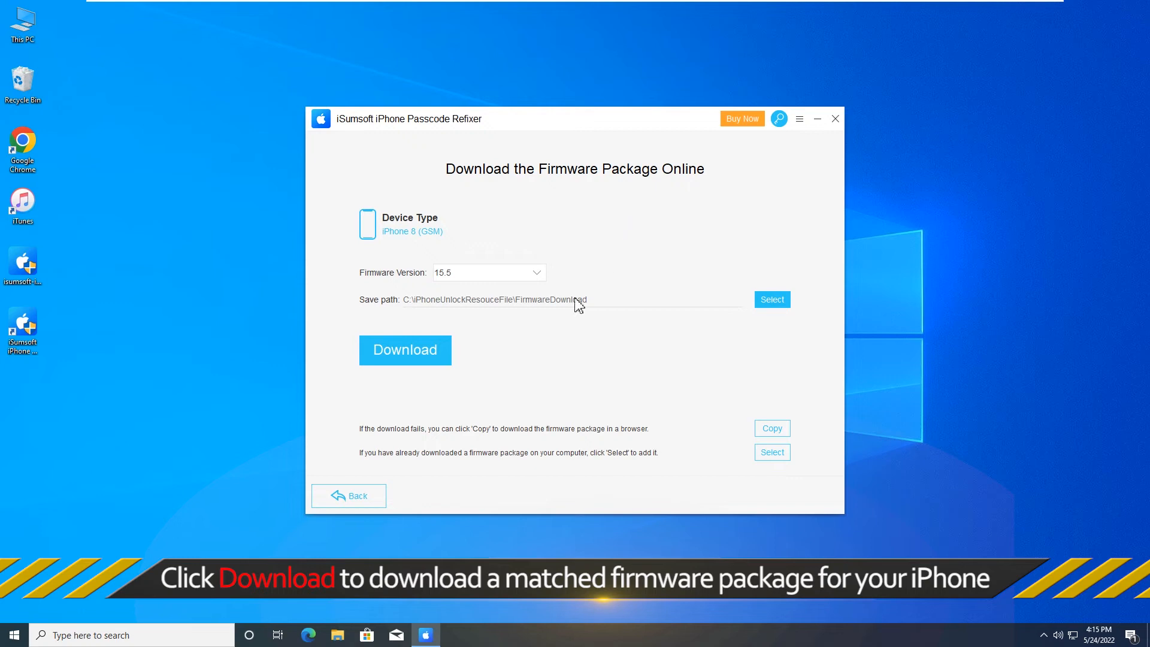
Download and verify the 15.5 firmware package, reaching the Verify Success & Unlock page
left_click(405, 350)
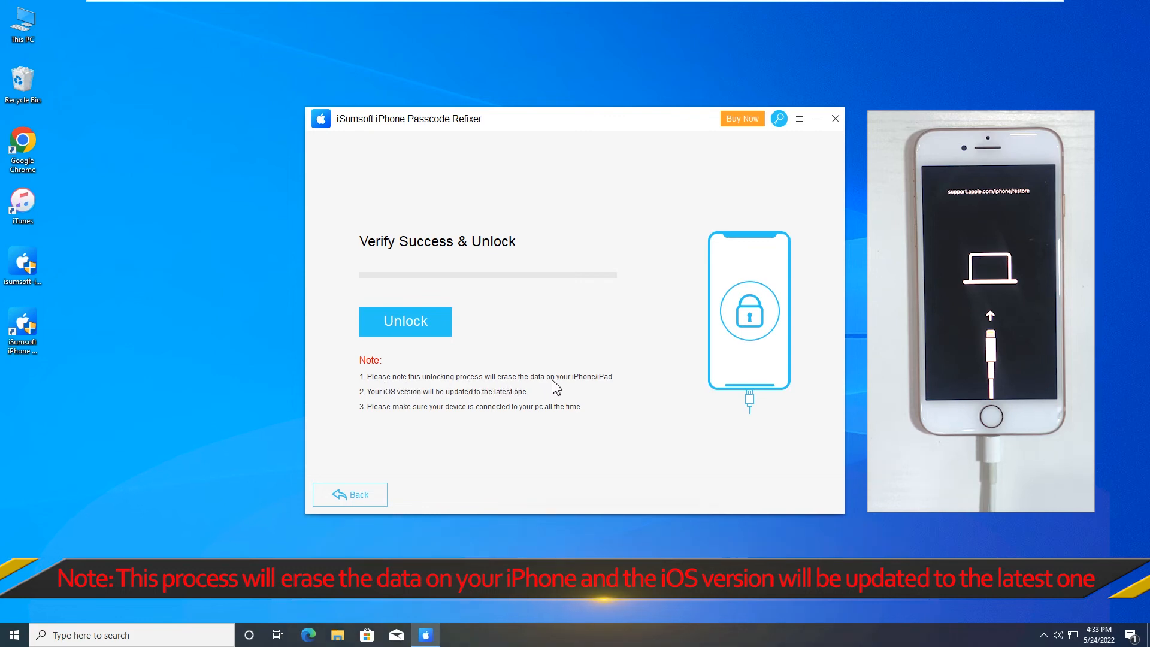
mouse_move(374, 406)
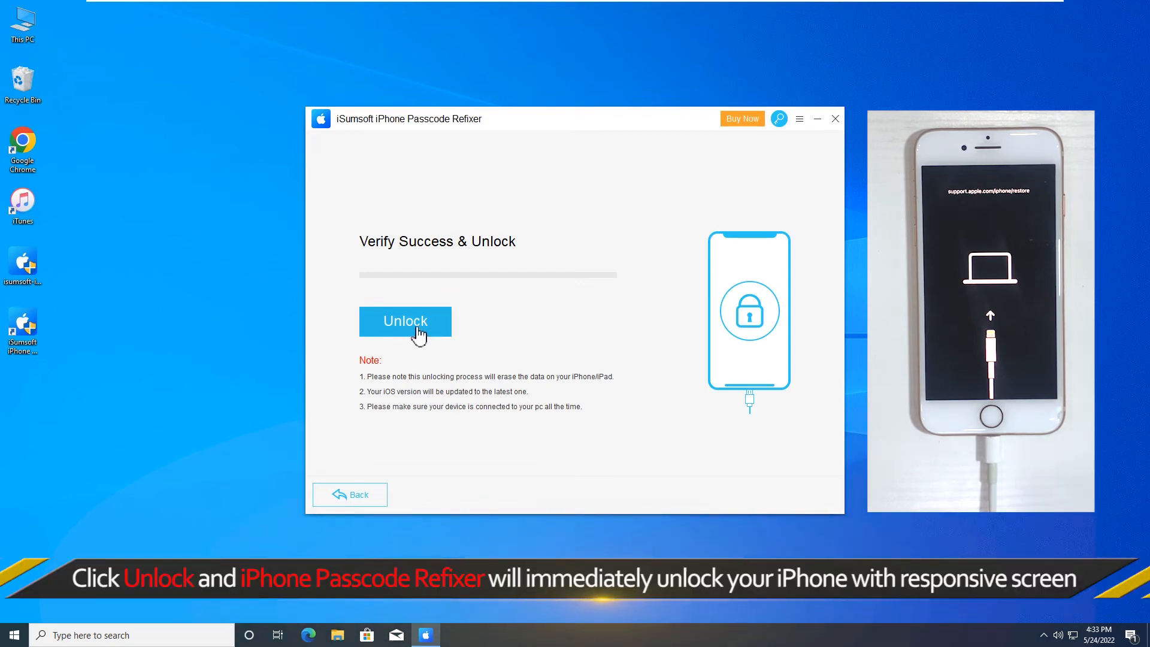
Unlock the iPhone, acknowledge the 'Unlock Successfully!' notice and finish the session with Done
left_click(405, 321)
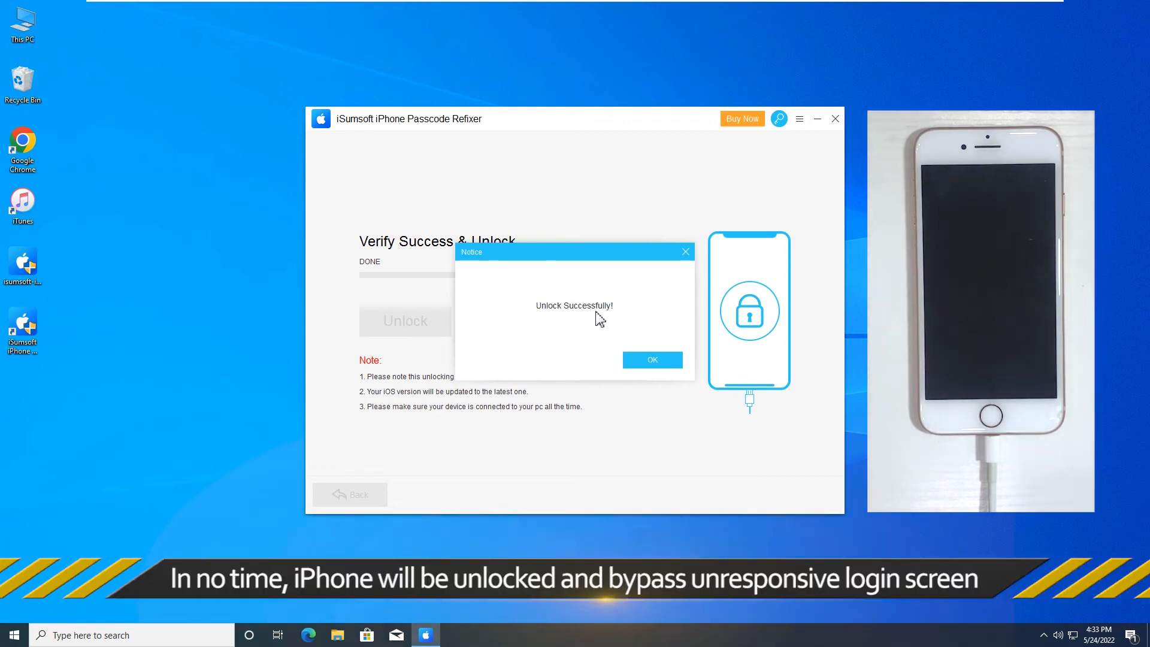
left_click(652, 360)
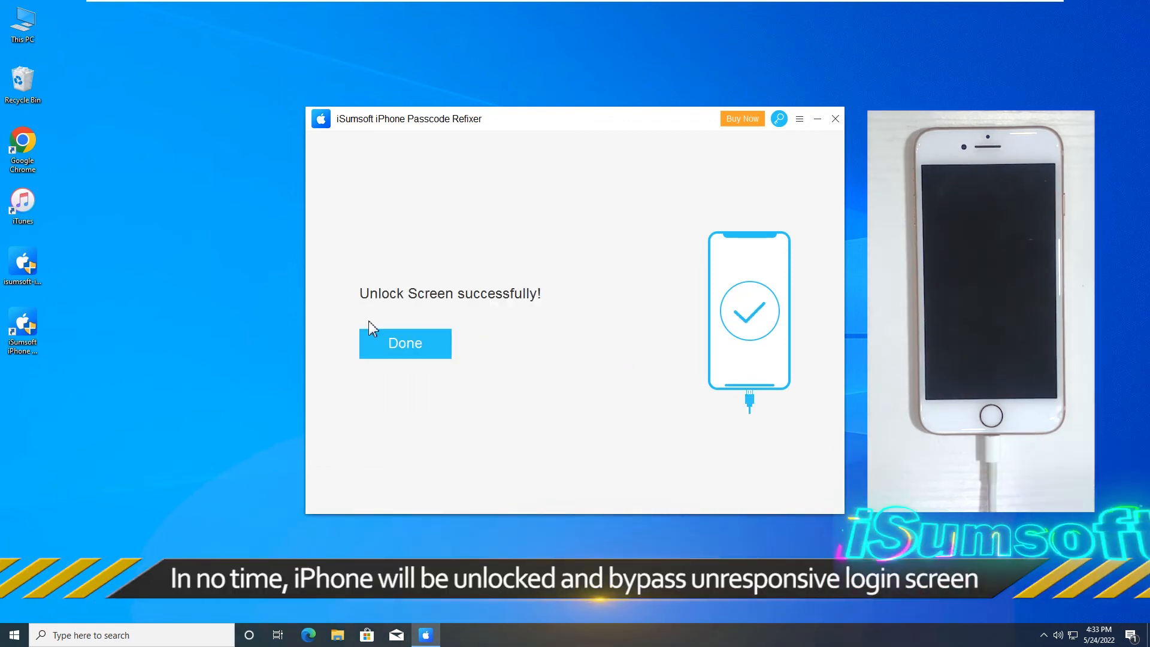
left_click(404, 343)
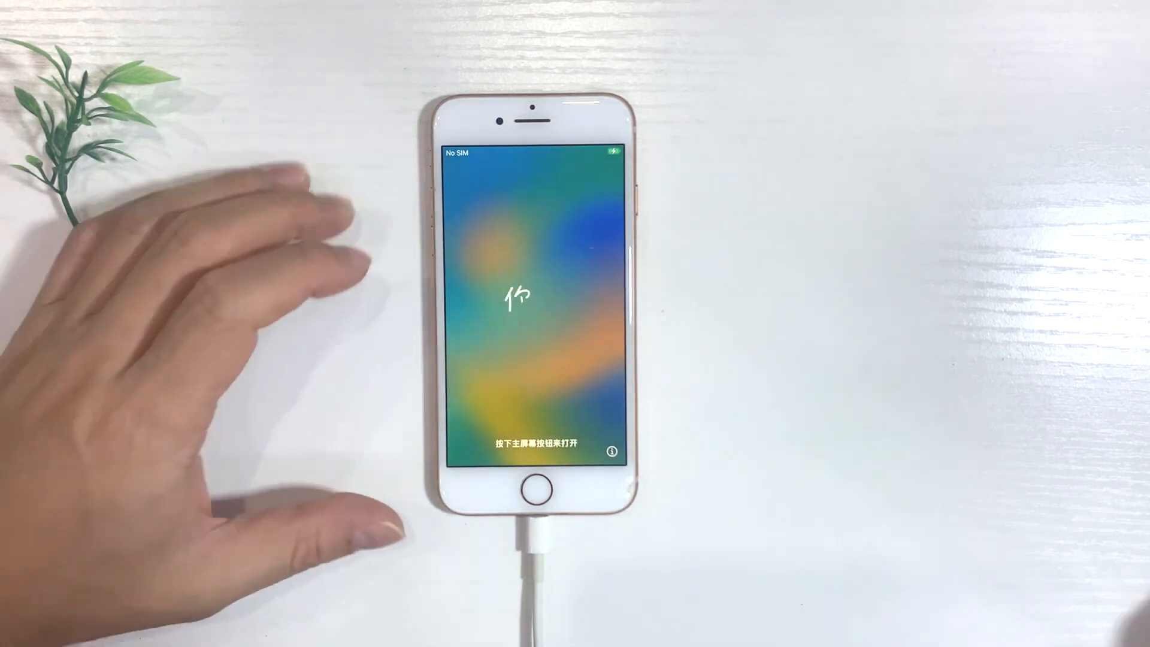
Complete the iPhone's setup screens on camera until the home screen with apps appears
left_click(538, 485)
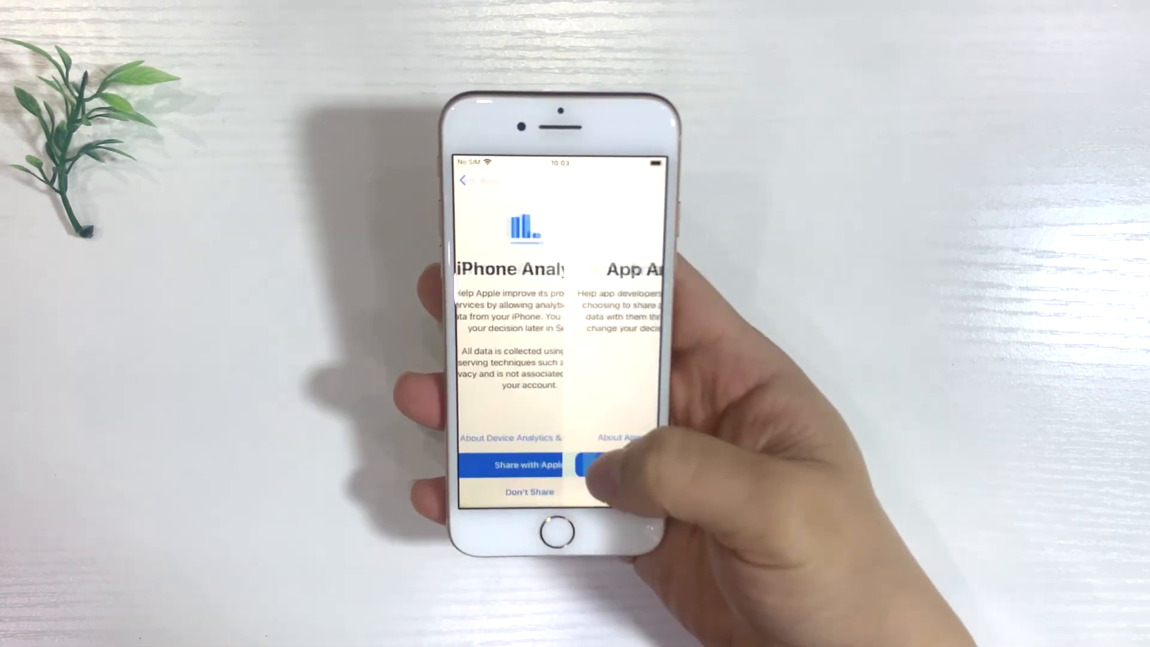
left_click(530, 464)
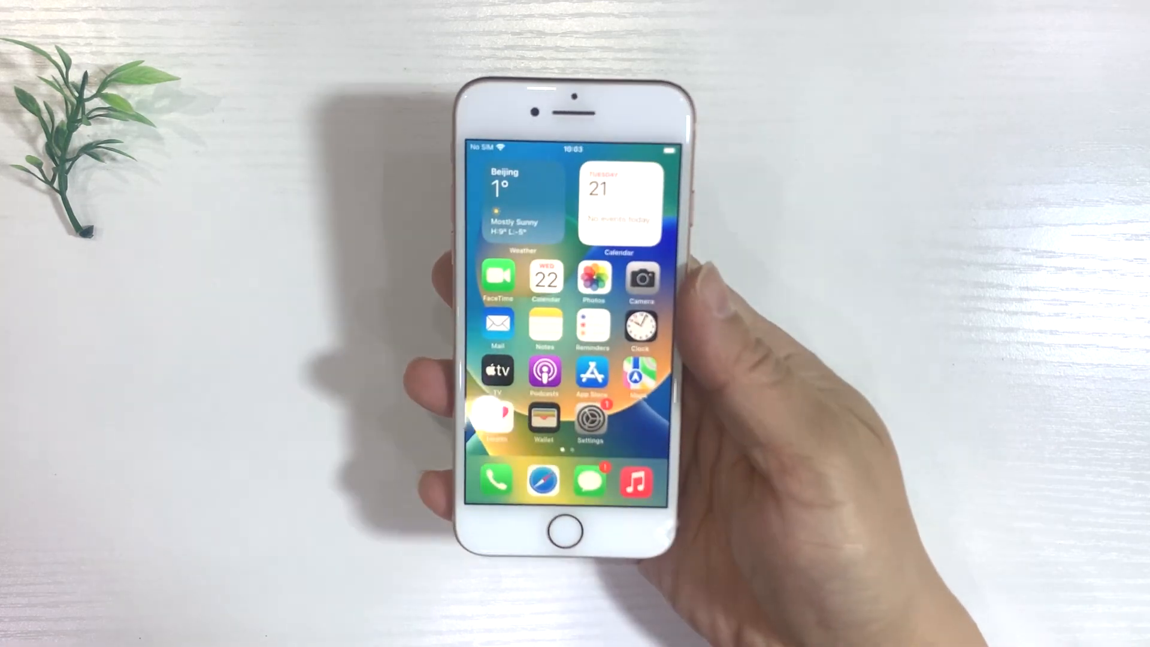
scroll("left", 3)
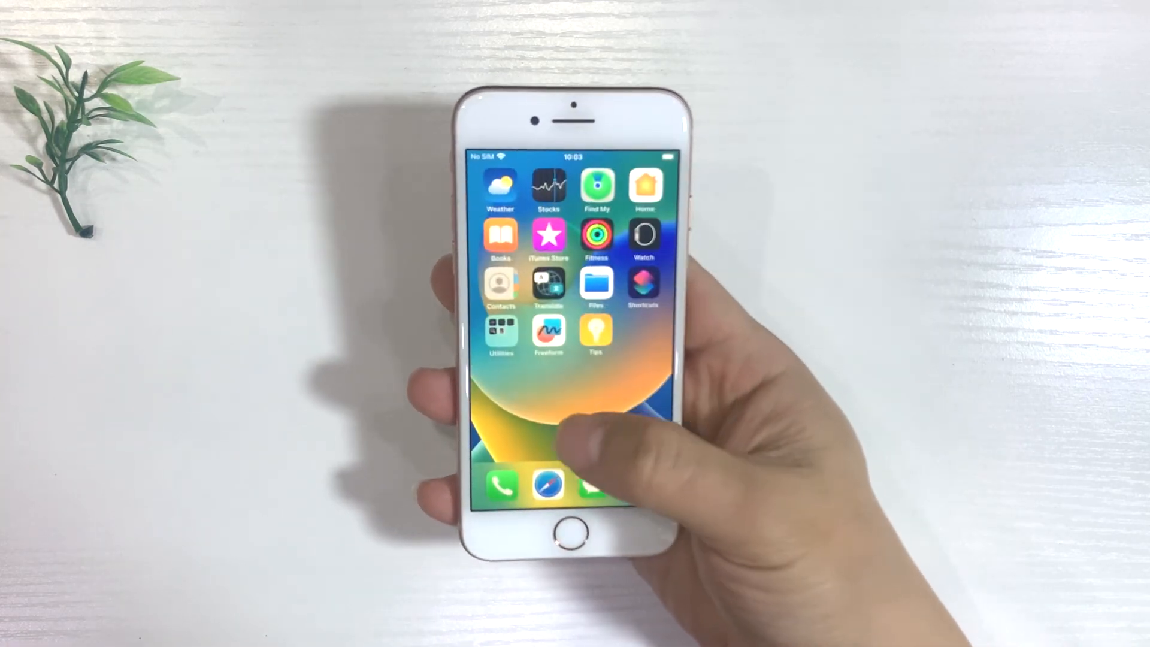